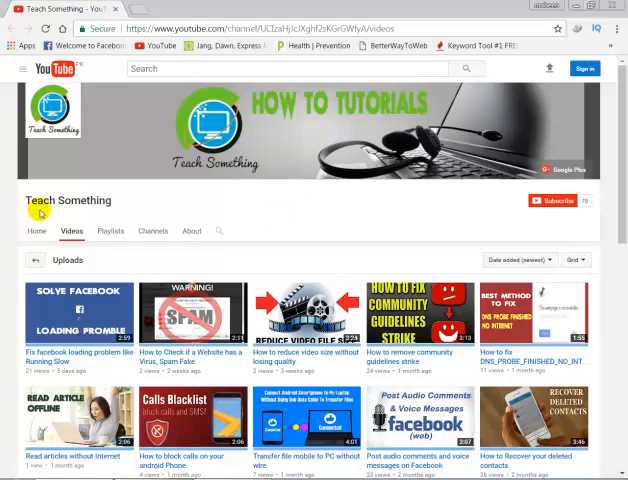
mouse_move(323, 203)
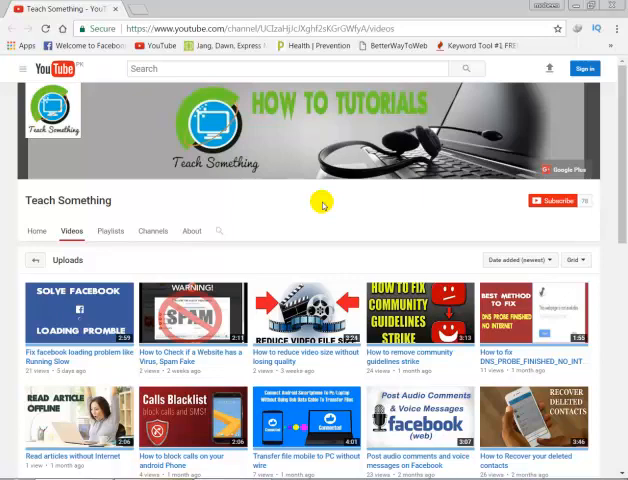
mouse_move(340, 217)
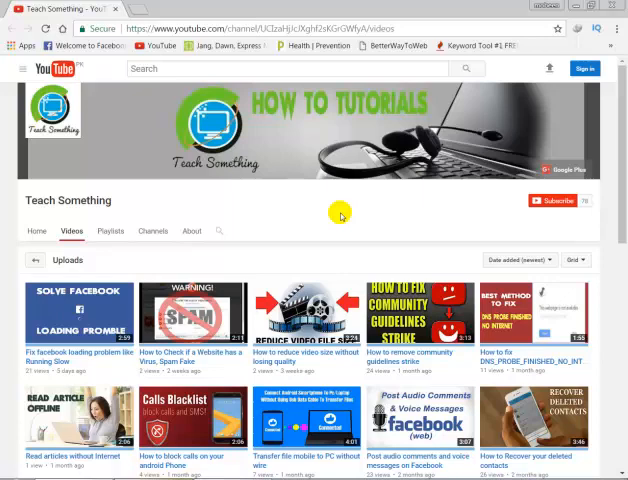
mouse_move(282, 218)
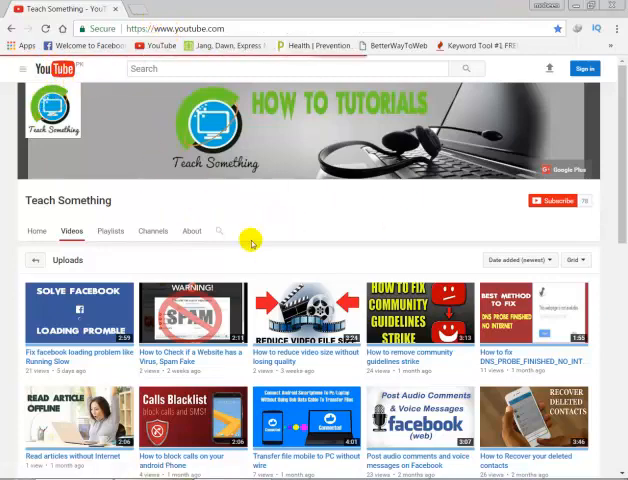
Step: Search YouTube for free Camtasia Studio intro templates and open the Top 80 intro templates video
left_click(58, 68)
type("free camtasia studio intro template")
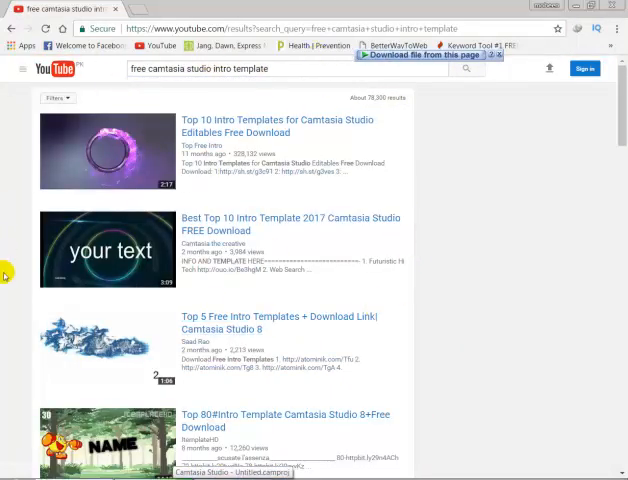
scroll("down", 3)
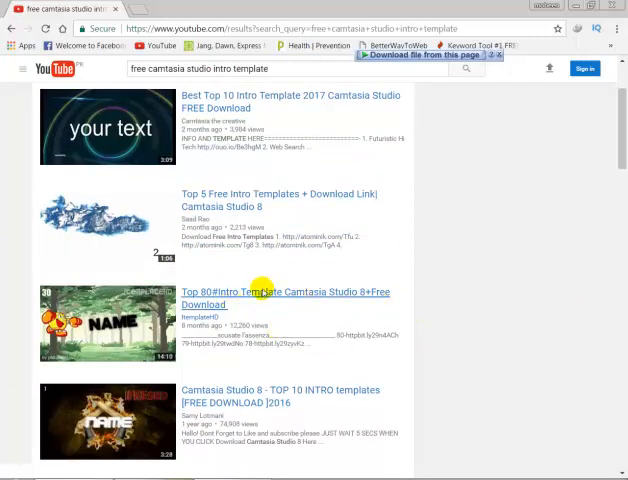
left_click(281, 291)
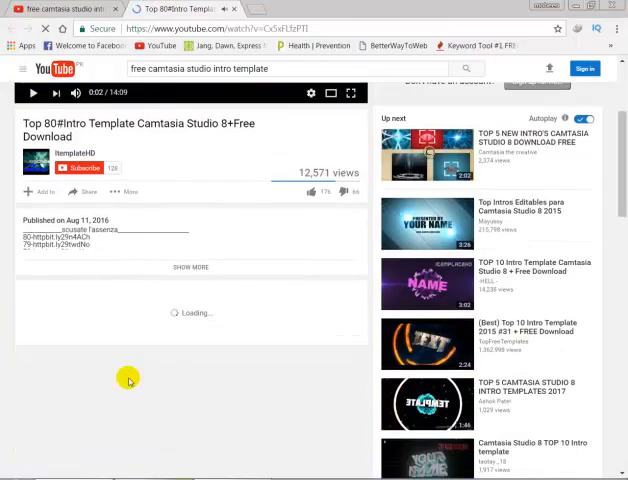
Step: Open and watch the 'Top 5 Free Intro Templates' video
scroll("down", 3)
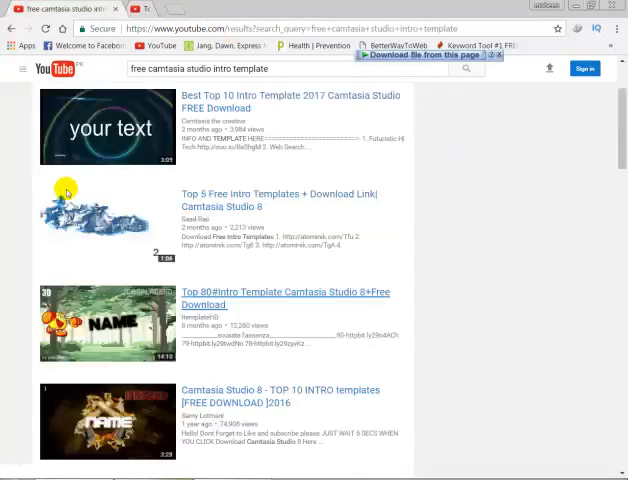
left_click(284, 292)
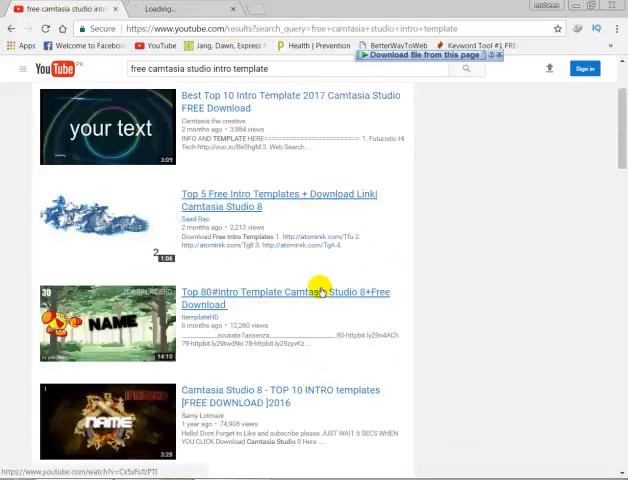
left_click(280, 194)
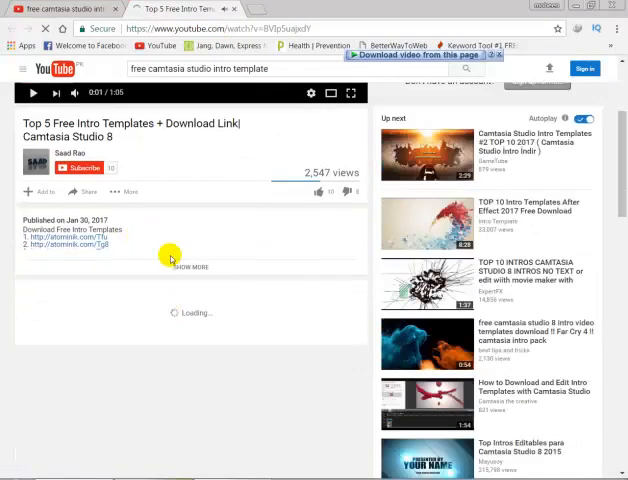
left_click(189, 266)
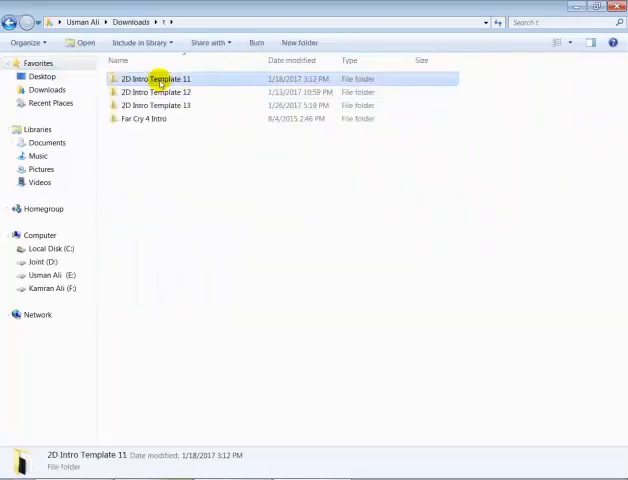
Step: Play the 2D Intro Template 11 'Preview Template' video in VLC, then close the player
double_click(156, 78)
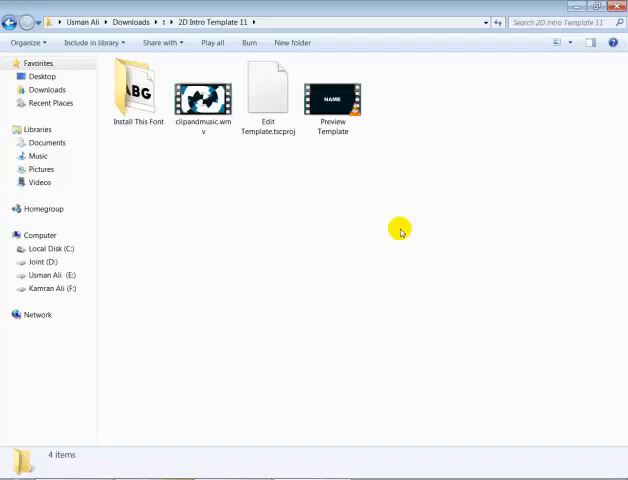
left_click(333, 95)
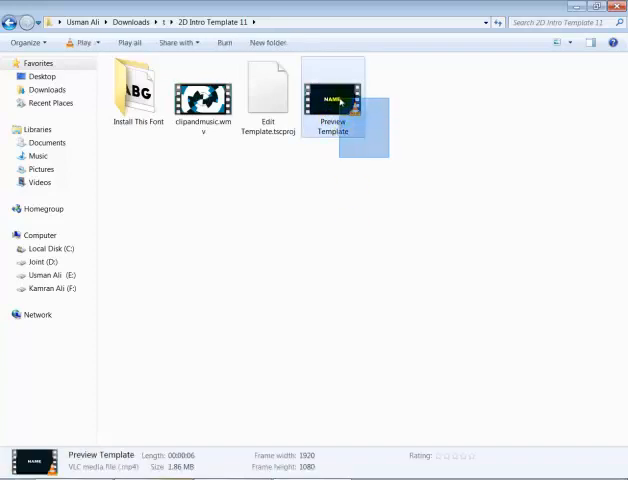
double_click(332, 95)
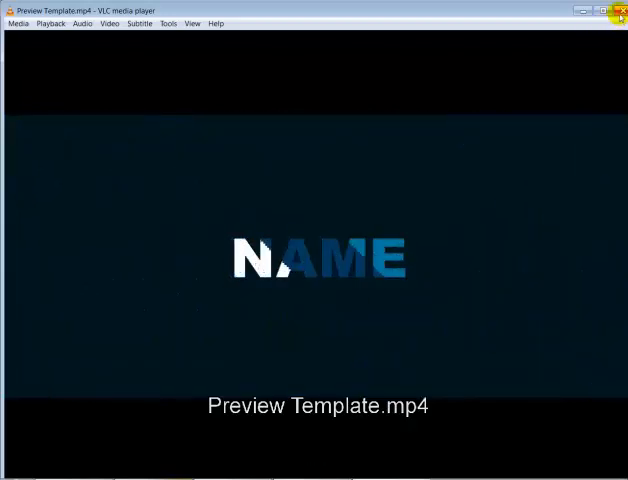
left_click(619, 11)
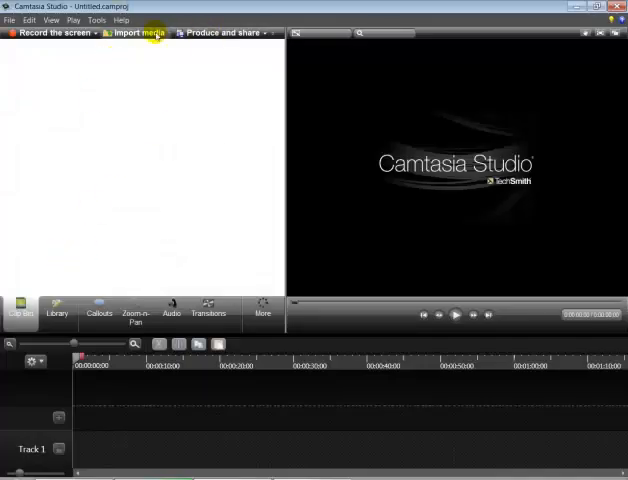
Step: Import the Teach Something logo and the clipandmusic.wmv video into the clip bin
left_click(135, 32)
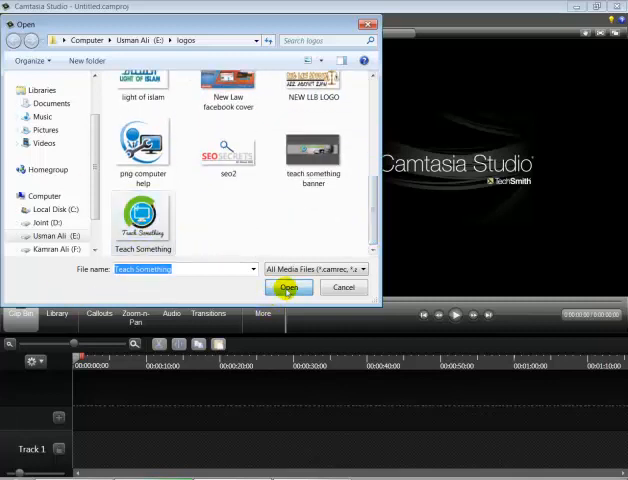
left_click(289, 287)
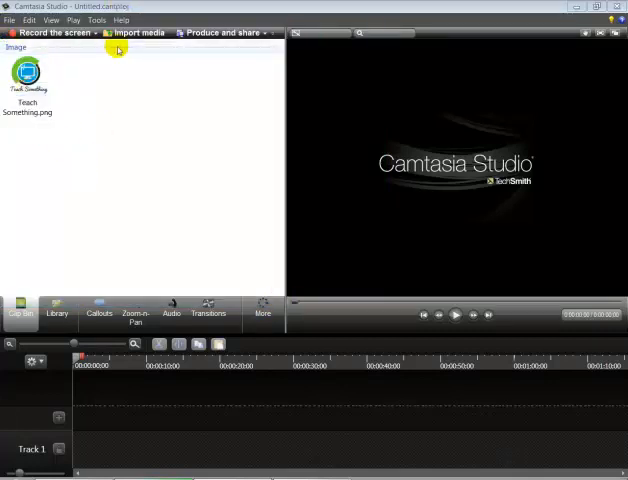
left_click(141, 32)
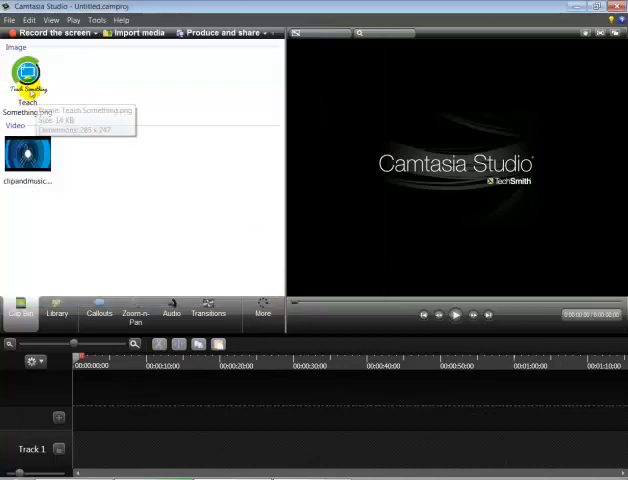
mouse_move(27, 155)
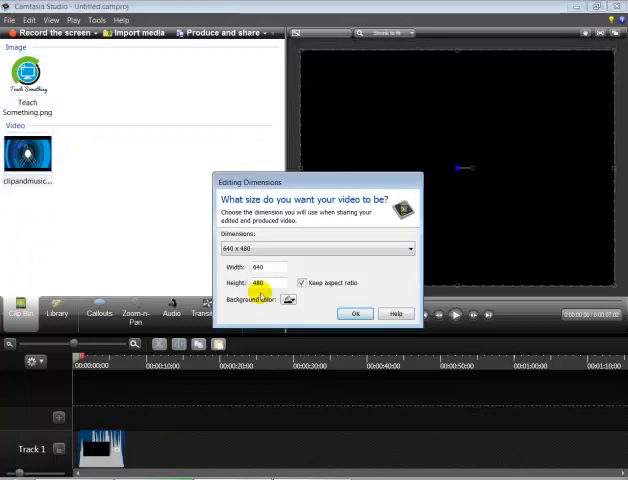
Step: Keep the 640 x 480 editing dimensions and play the intro clip in the preview
left_click(355, 313)
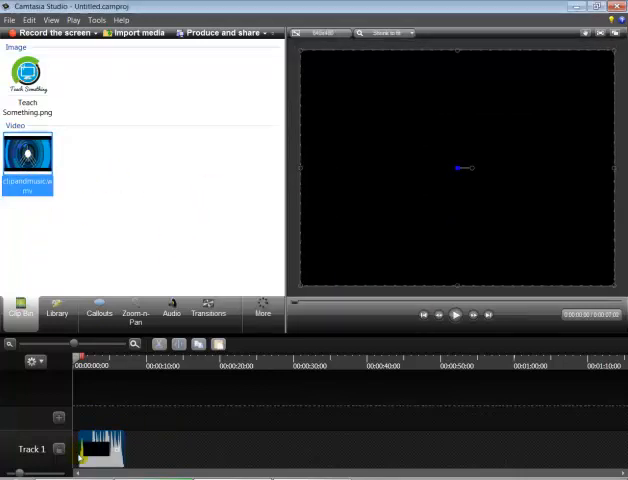
left_click(454, 315)
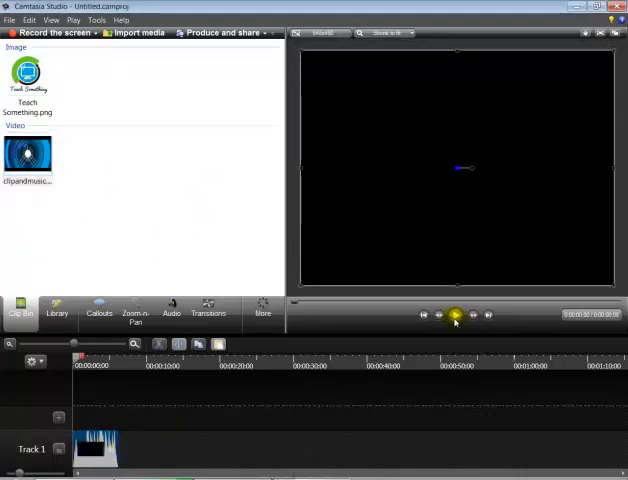
left_click(453, 315)
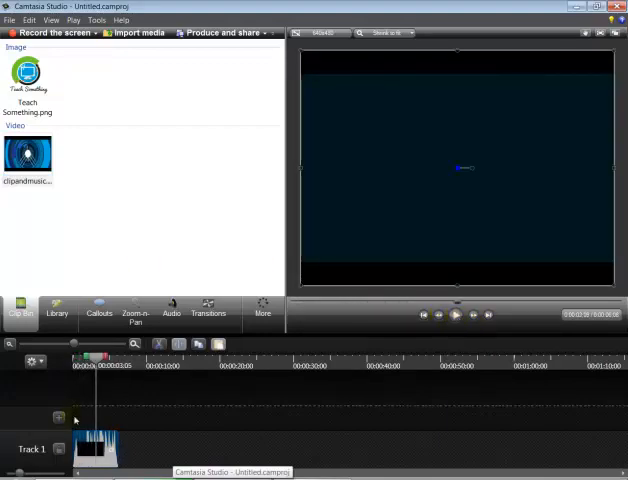
left_click(27, 75)
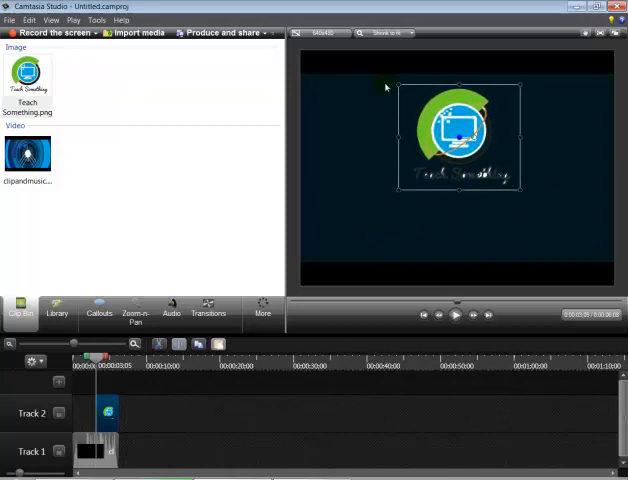
mouse_move(408, 180)
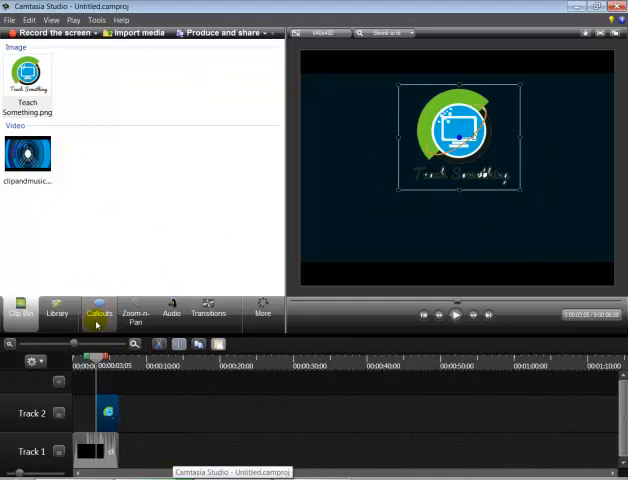
Step: Add a callout and switch its shape to the text-only 'T' callout
left_click(99, 312)
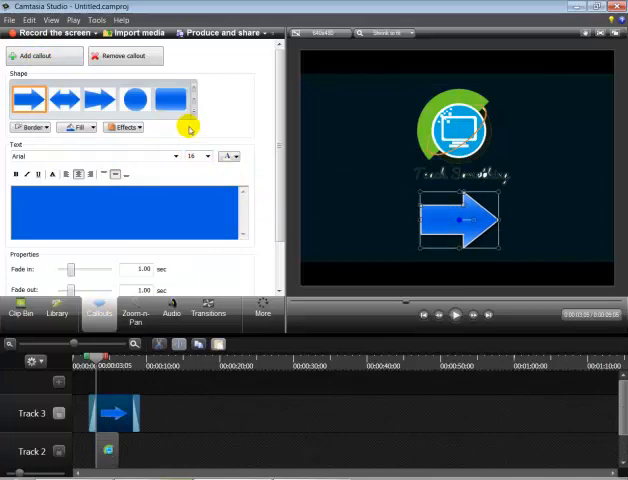
left_click(189, 127)
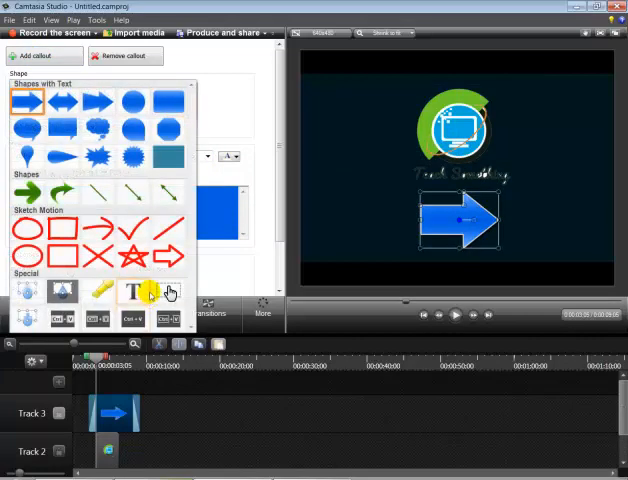
left_click(133, 98)
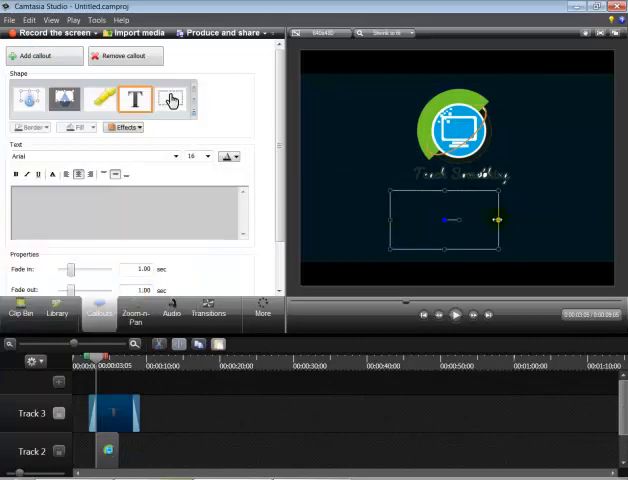